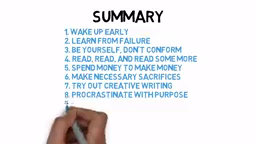
{"action": "type", "text": "9. ALWAYS IMPROVE"}
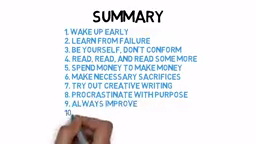
{"action": "type", "text": "HONE YOUR NETWORK"}
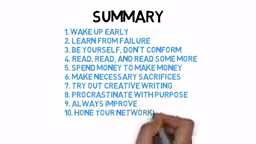